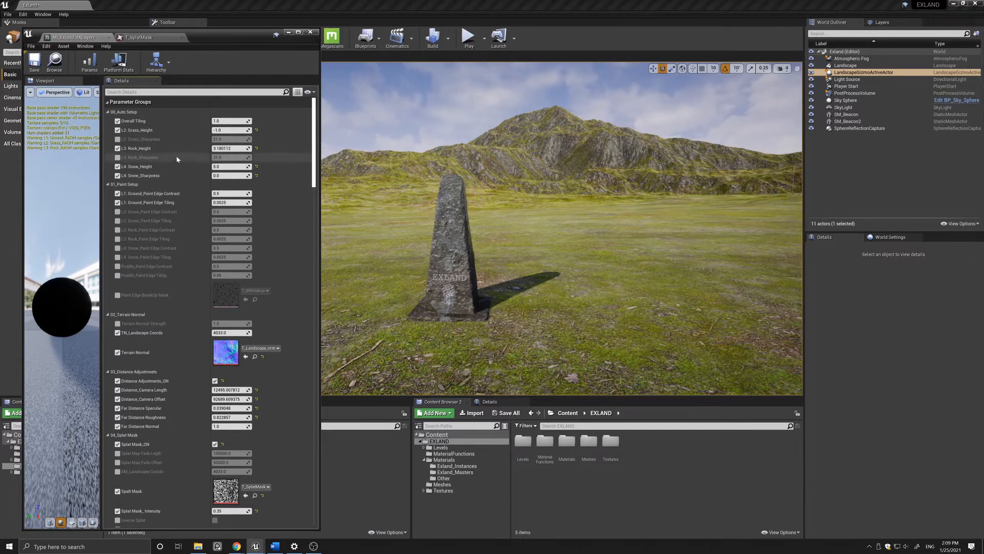
mouse_move(217, 121)
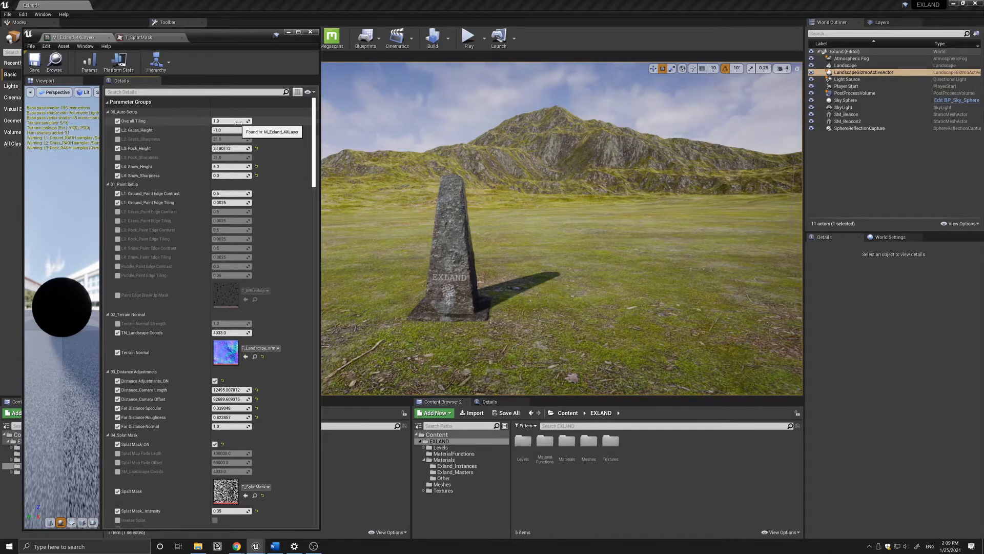
mouse_move(594, 211)
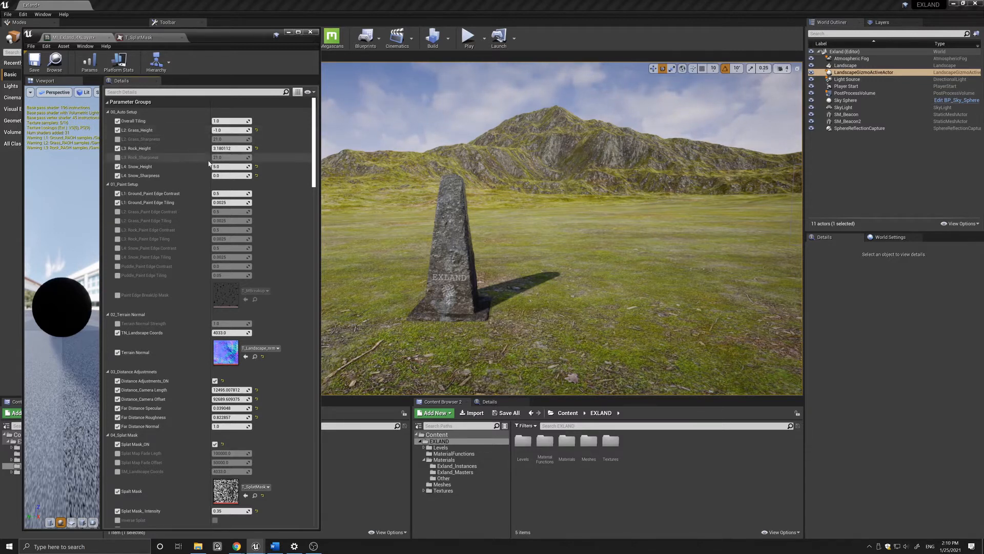
mouse_move(233, 130)
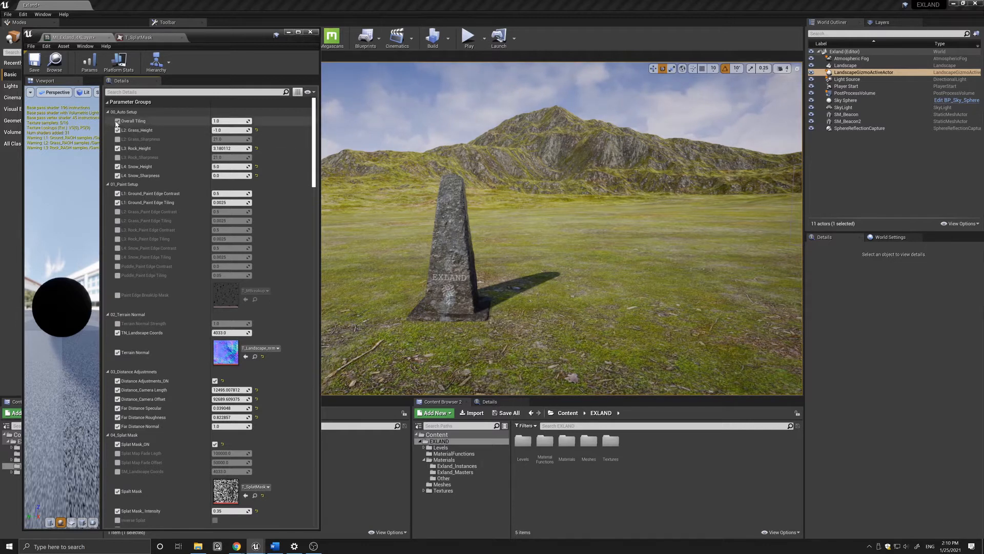
Disable the Overall_Tiling override and enter a new L4_Snow_Sharpness value (5.93142)
left_click(117, 121)
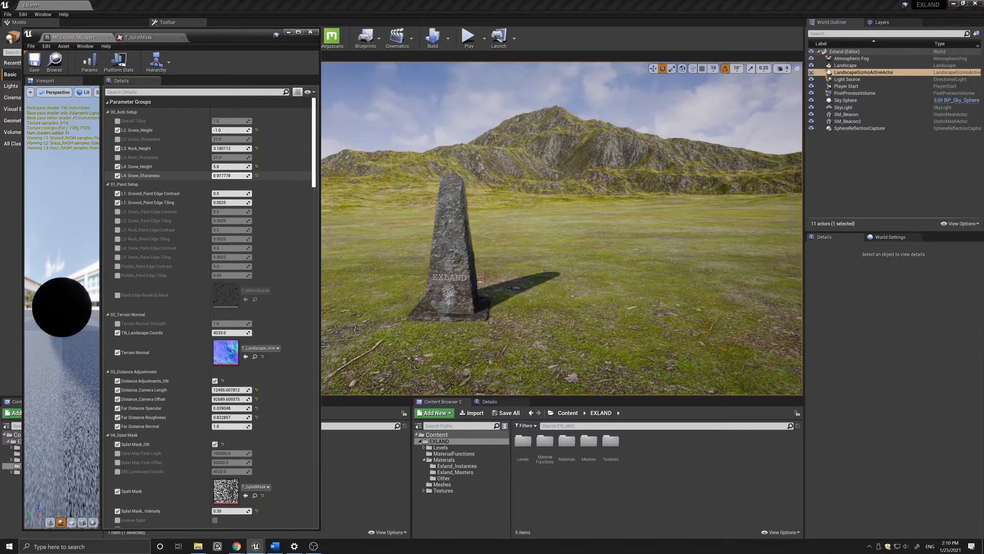
type("5.93142")
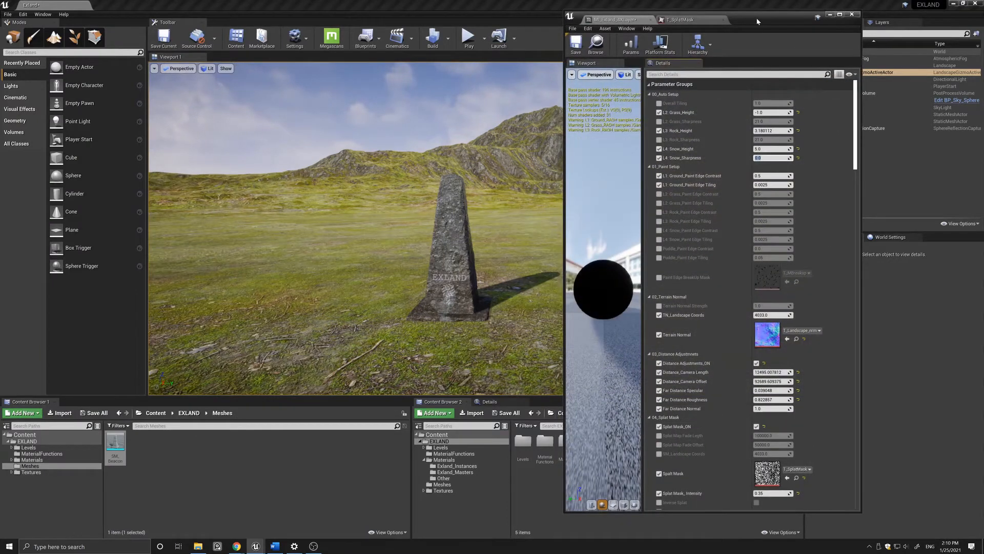
left_click(74, 38)
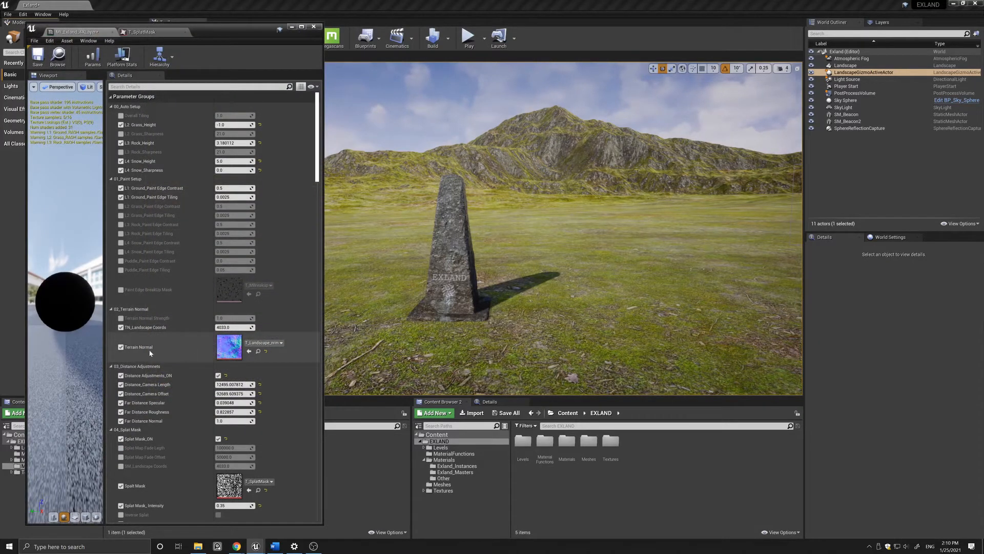
mouse_move(230, 348)
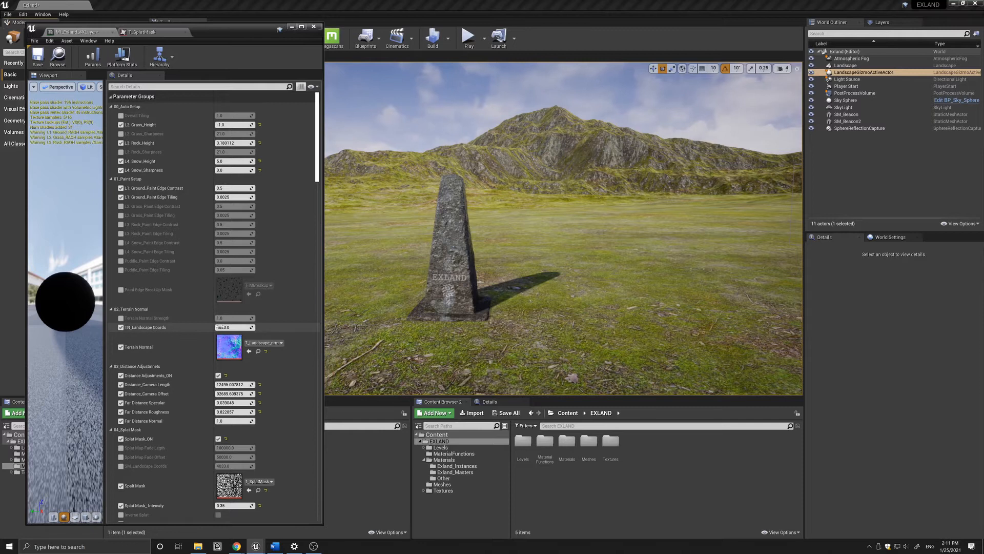
mouse_move(145, 327)
type("4033")
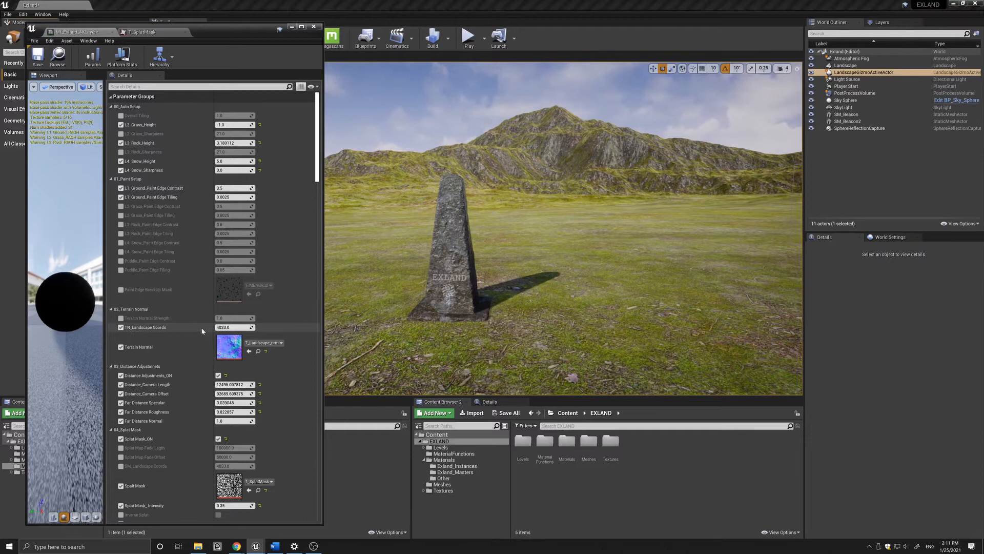
mouse_move(160, 333)
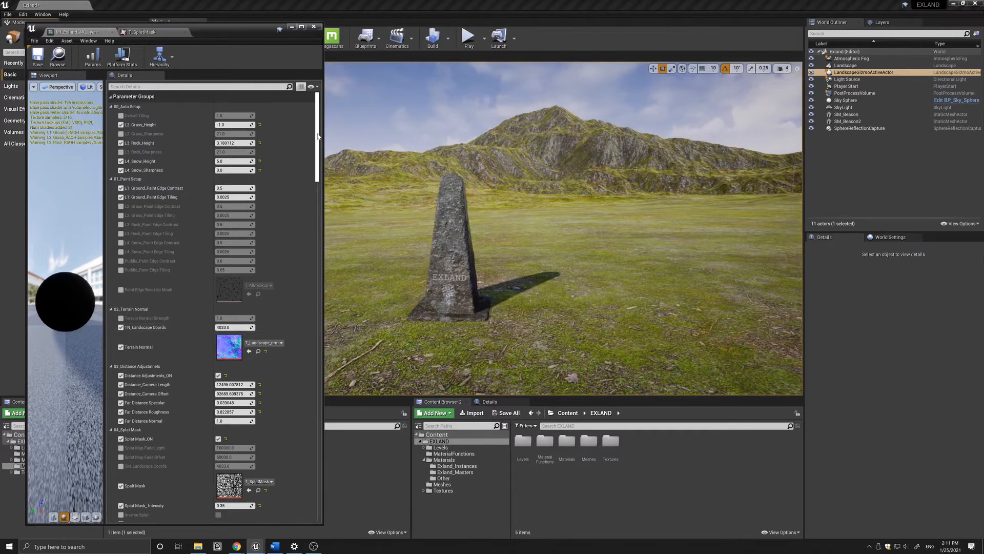
Scroll the Details panel down past 03_Distance Adjustments toward the splat mask settings
scroll("down", 3)
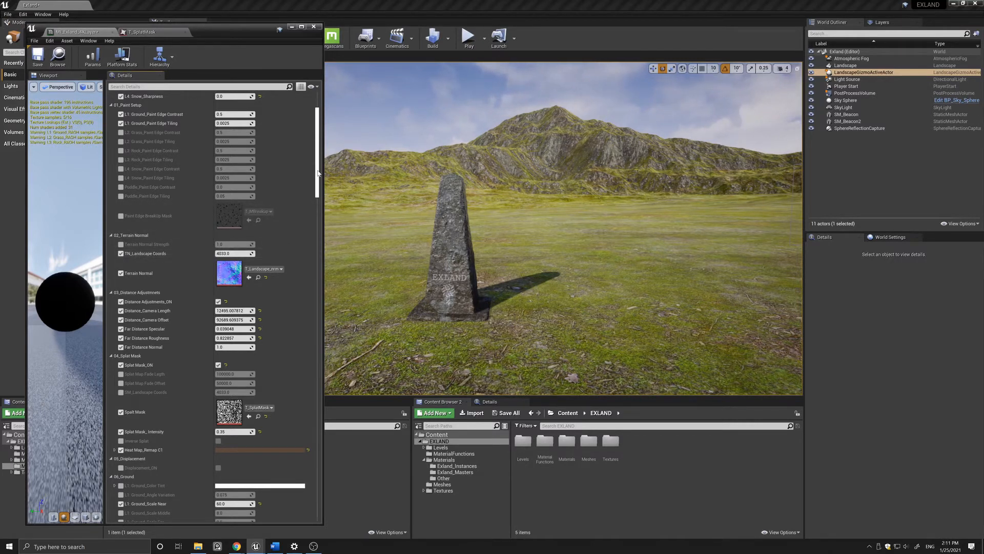
scroll("down", 3)
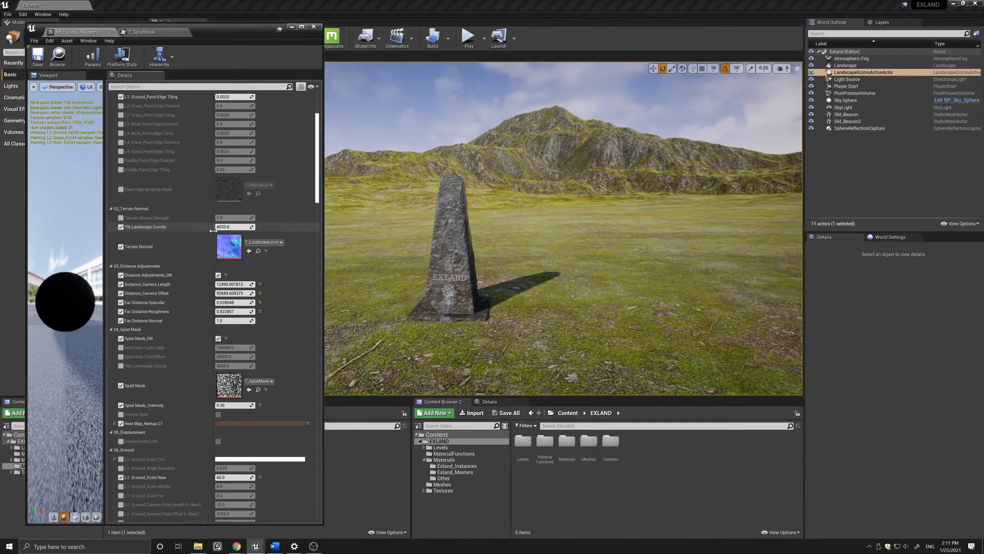
mouse_move(229, 247)
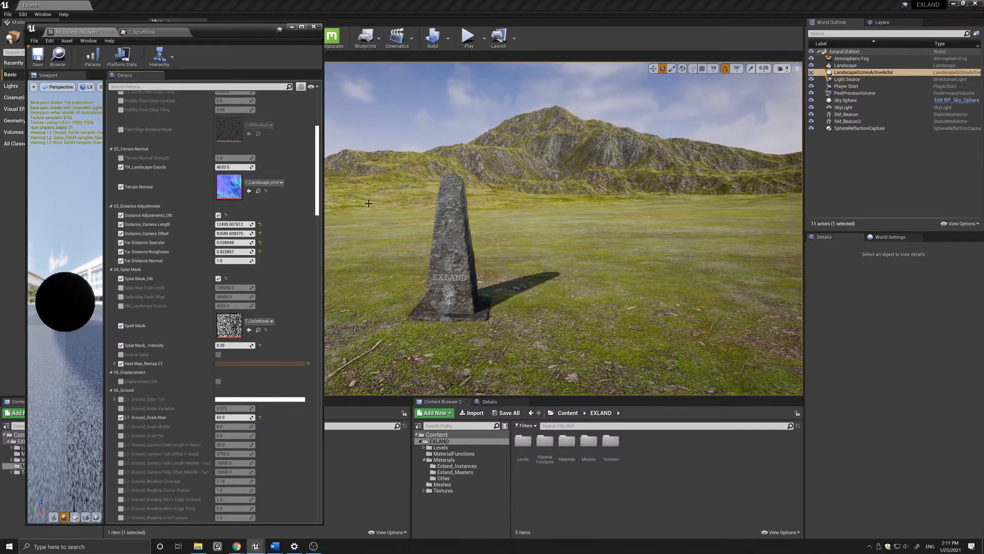
mouse_move(349, 245)
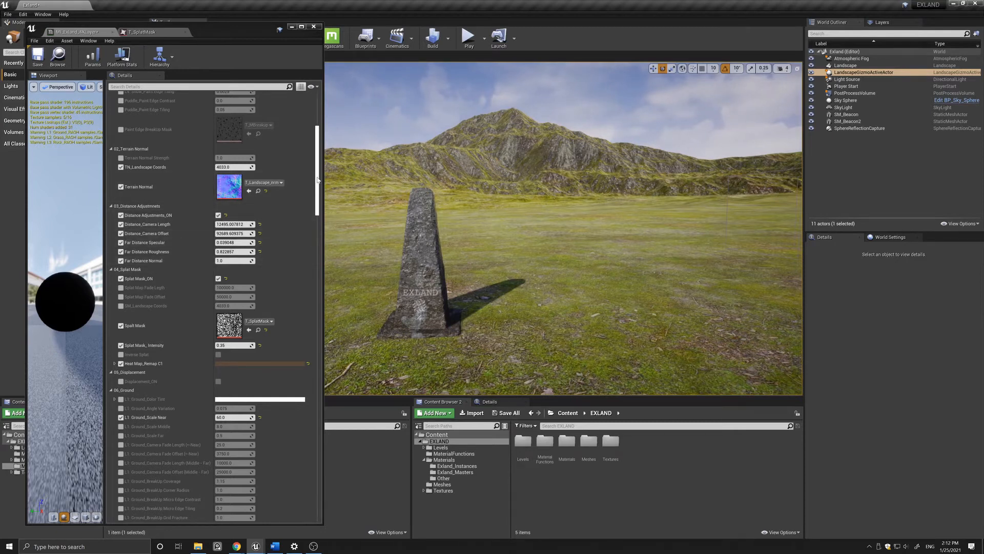
scroll("down", 3)
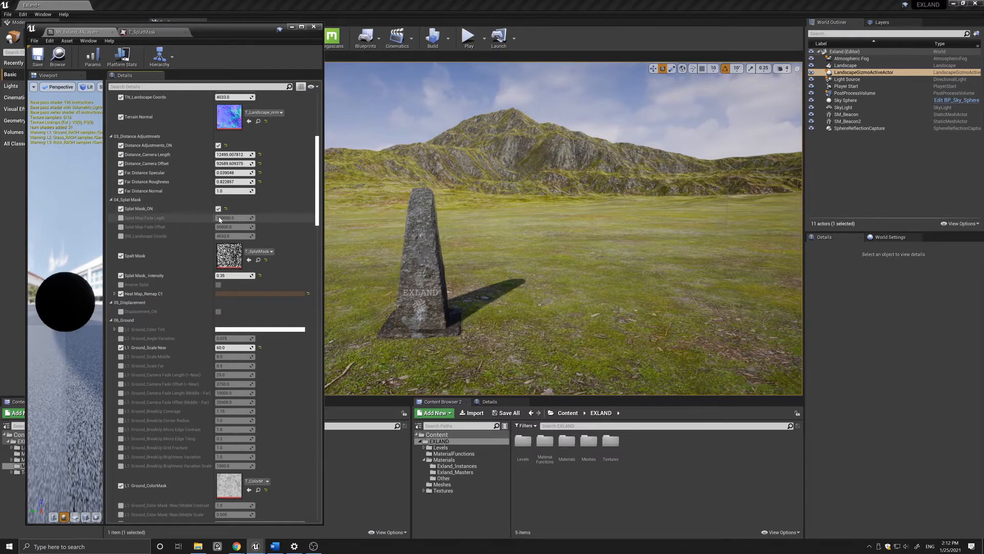
mouse_move(228, 257)
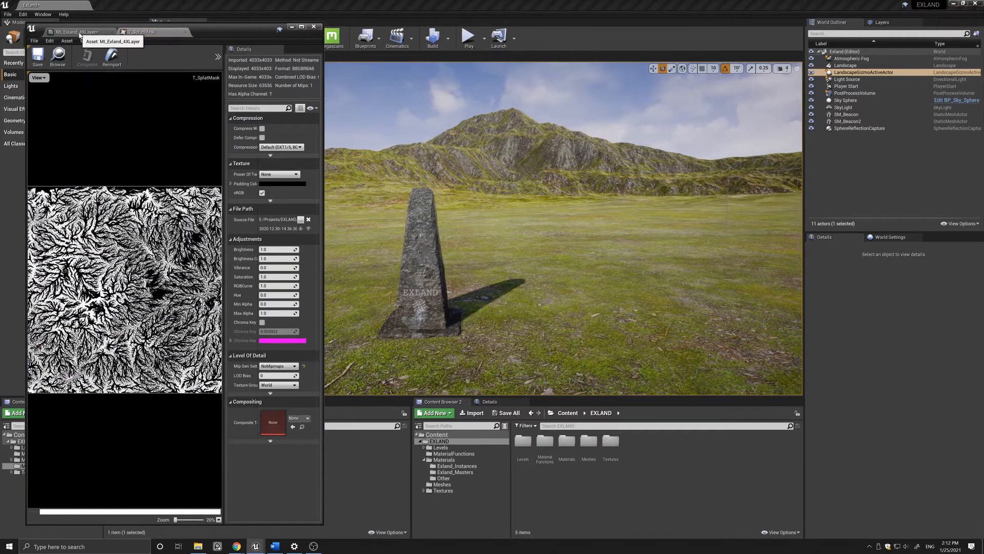
left_click(75, 32)
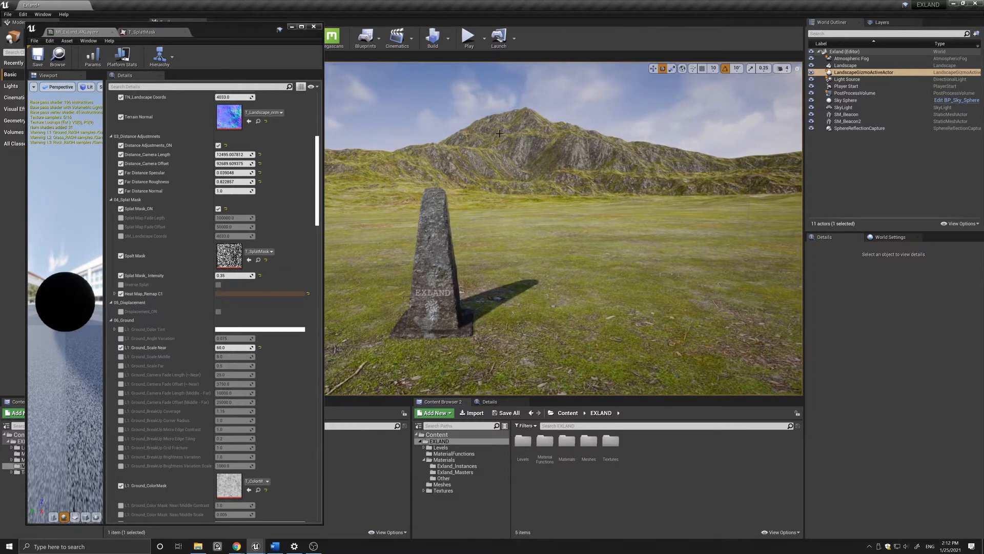
Scroll through the 05_Displacement and 06_Ground groups and toggle their group headers
scroll("down", 3)
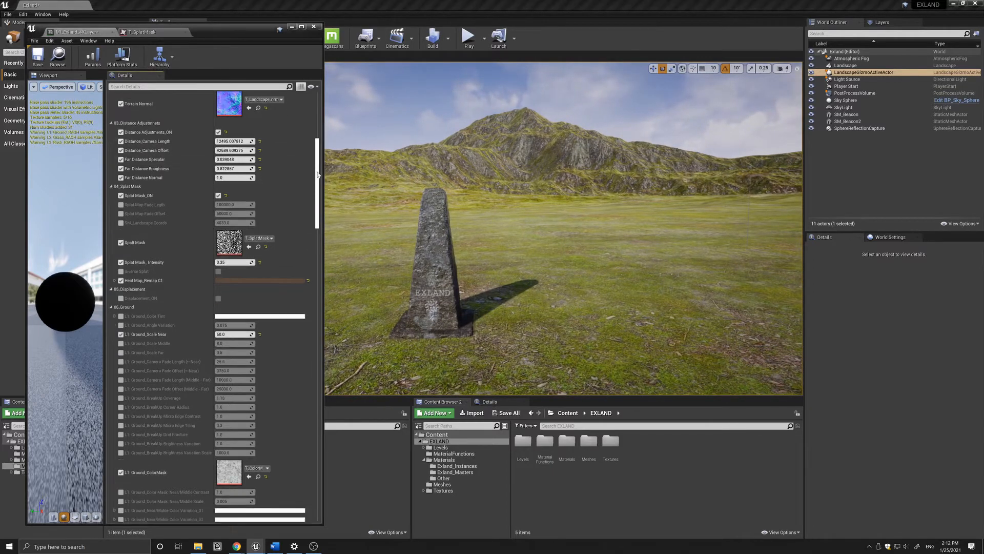
scroll("down", 3)
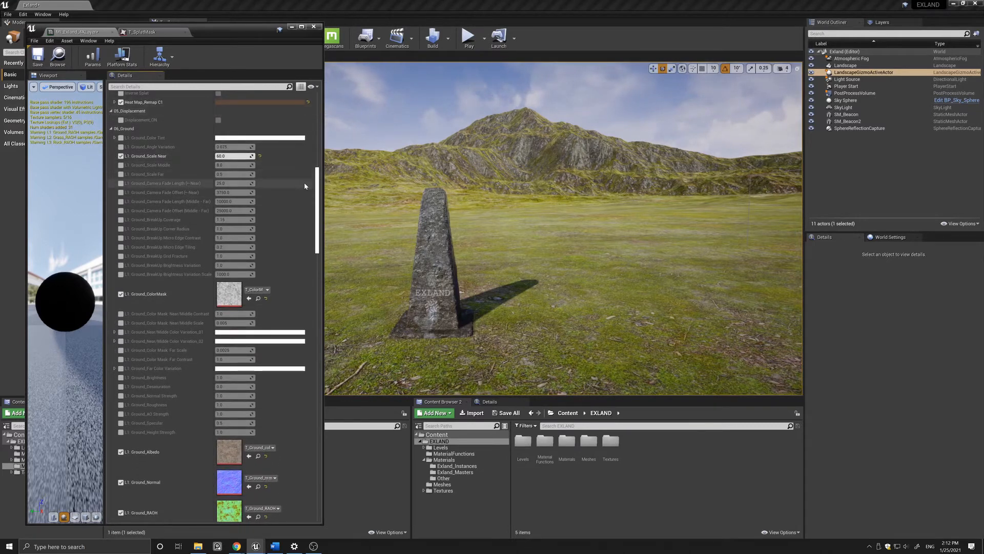
scroll("up", 3)
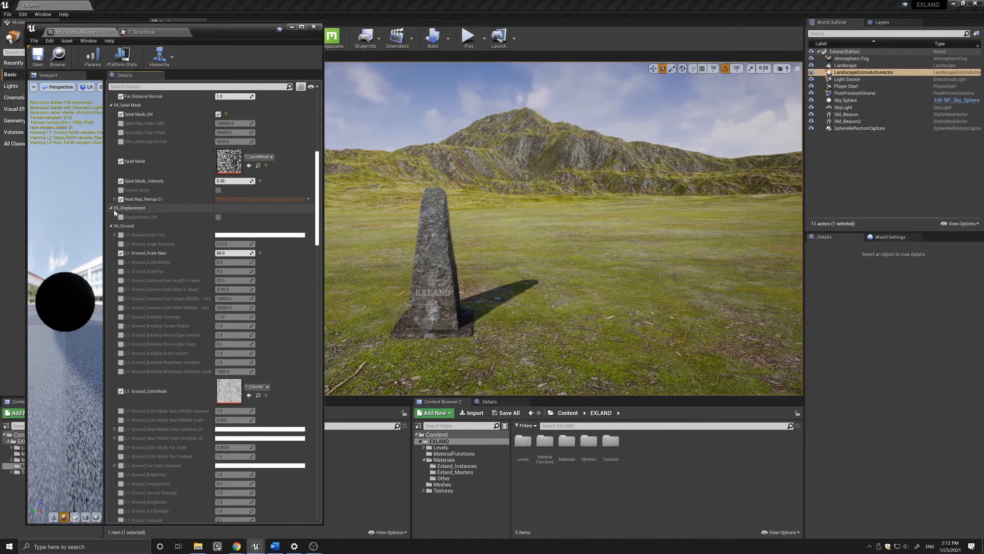
left_click(114, 226)
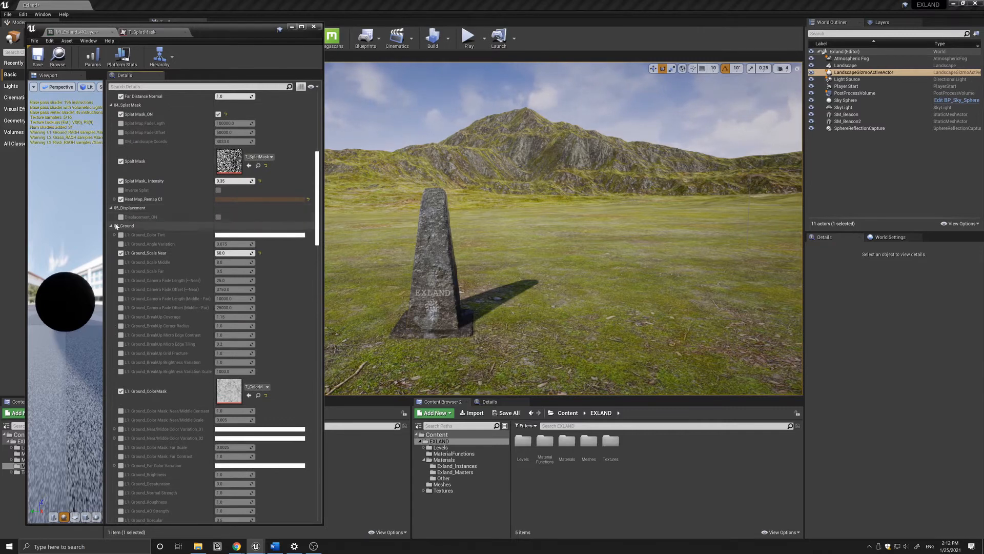
left_click(110, 226)
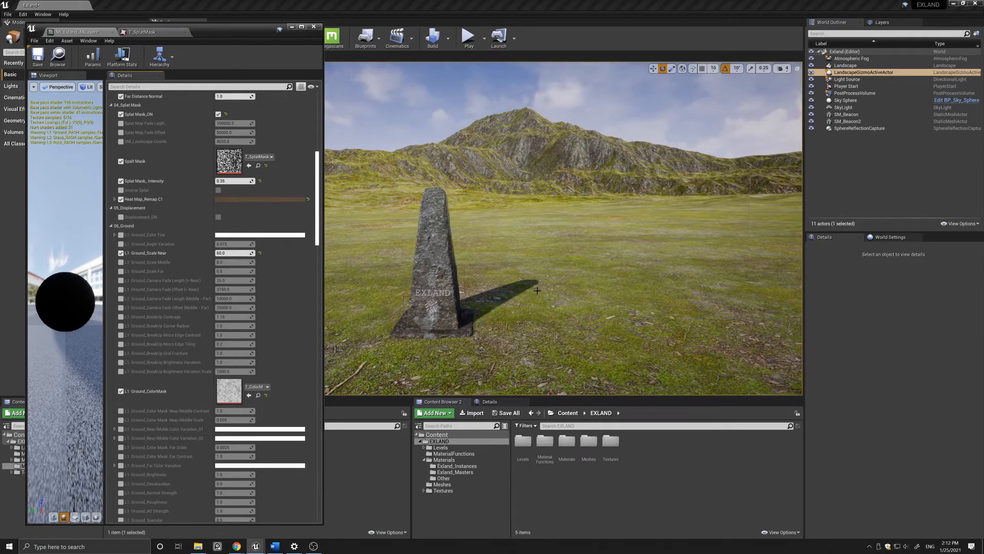
mouse_move(543, 222)
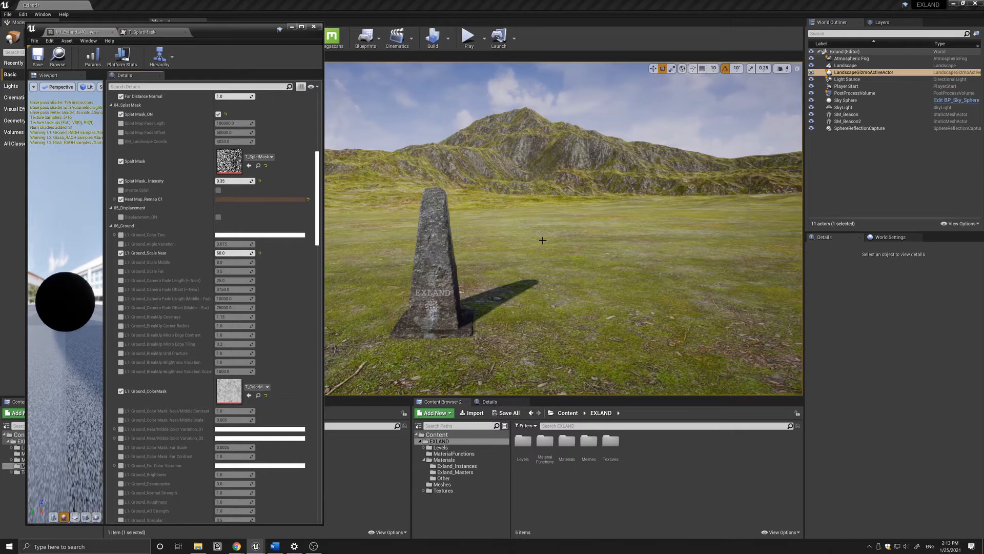
mouse_move(549, 271)
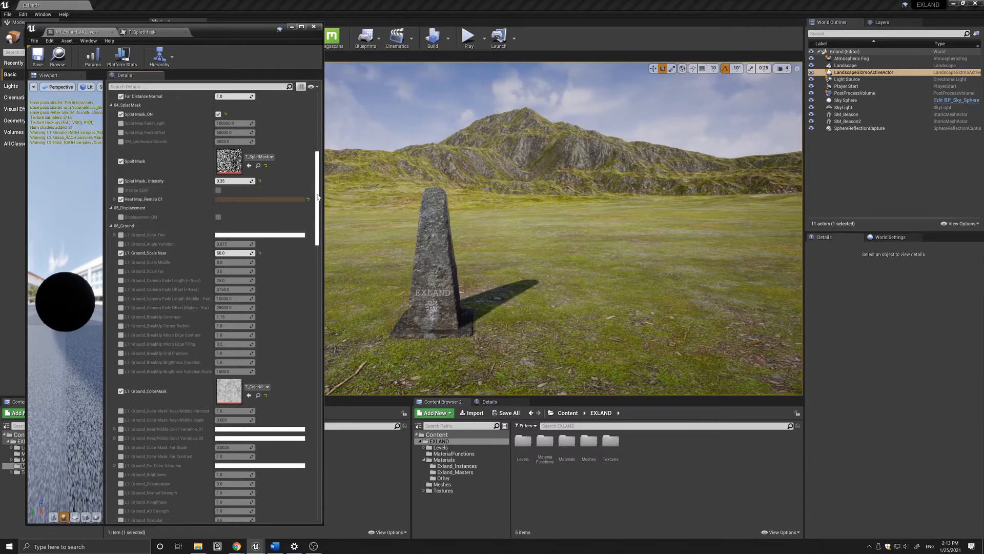
Scroll down through the Grass, Rock, Snow and Puddles layers, then back up to 07_Grass
scroll("down", 3)
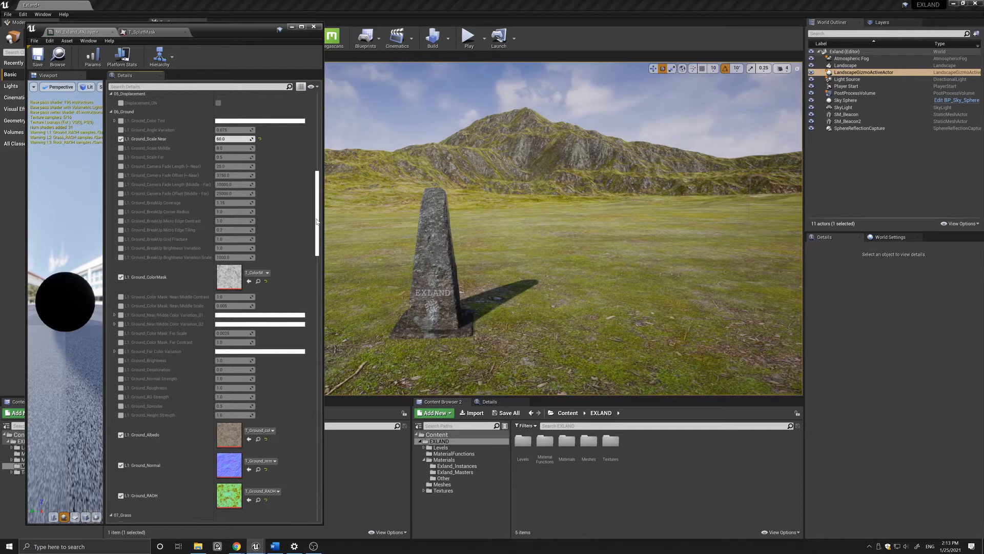
scroll("down", 3)
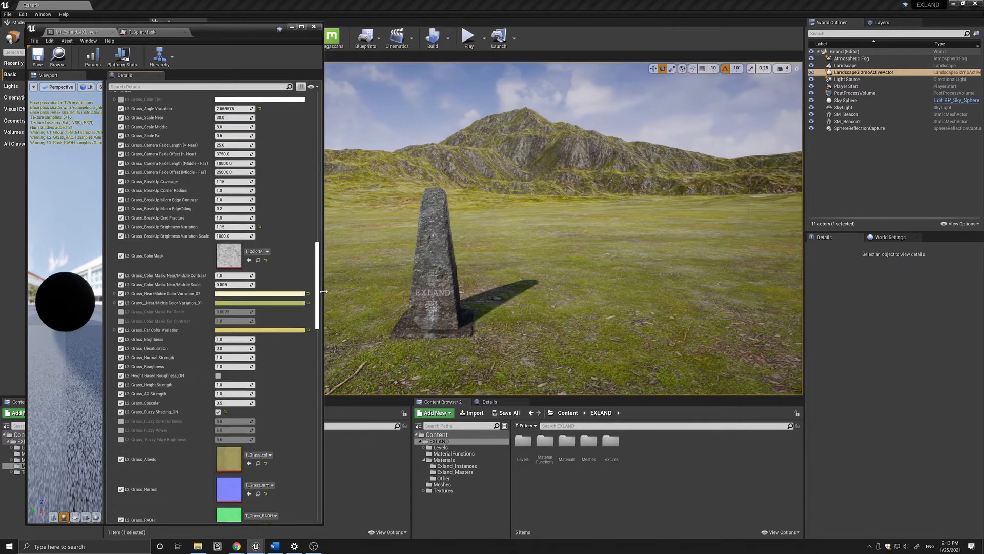
scroll("down", 3)
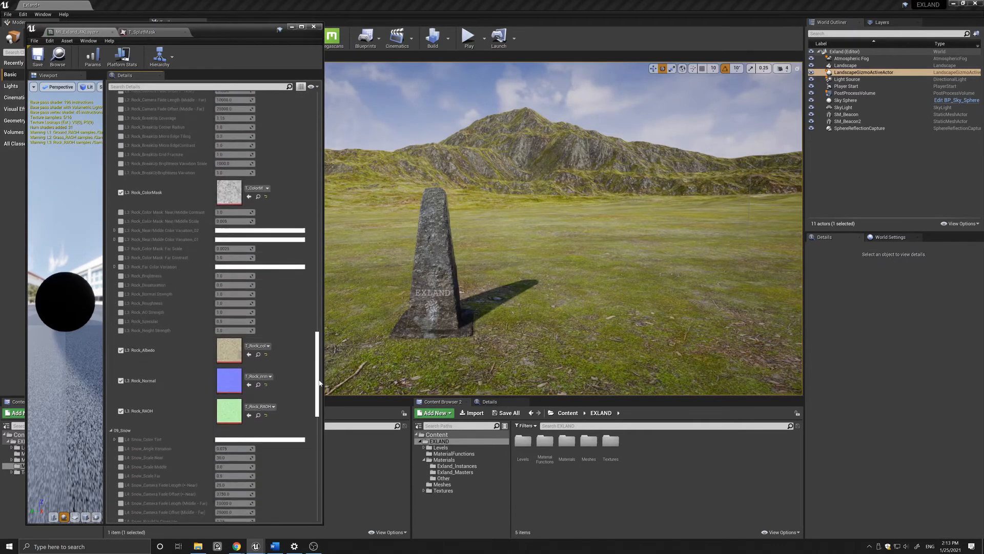
scroll("down", 3)
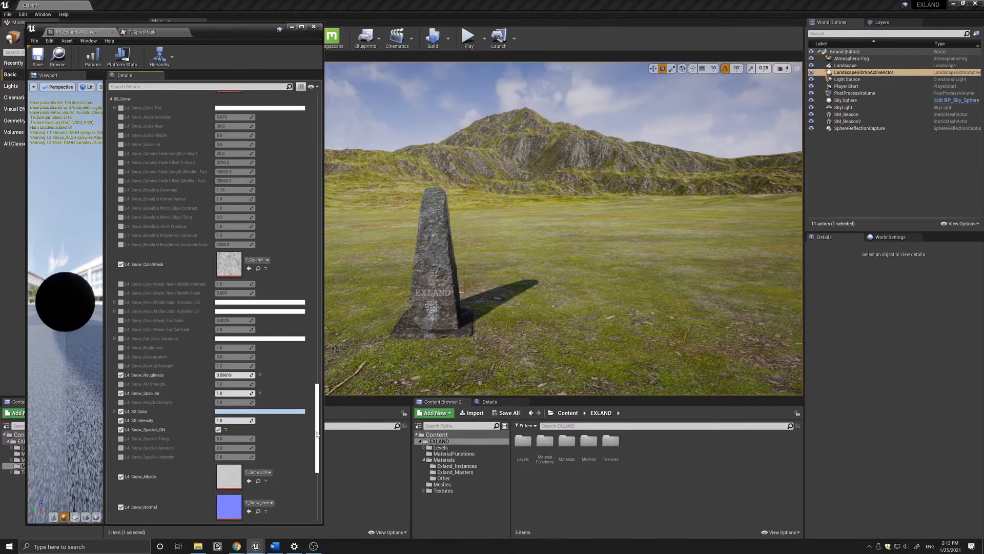
scroll("down", 3)
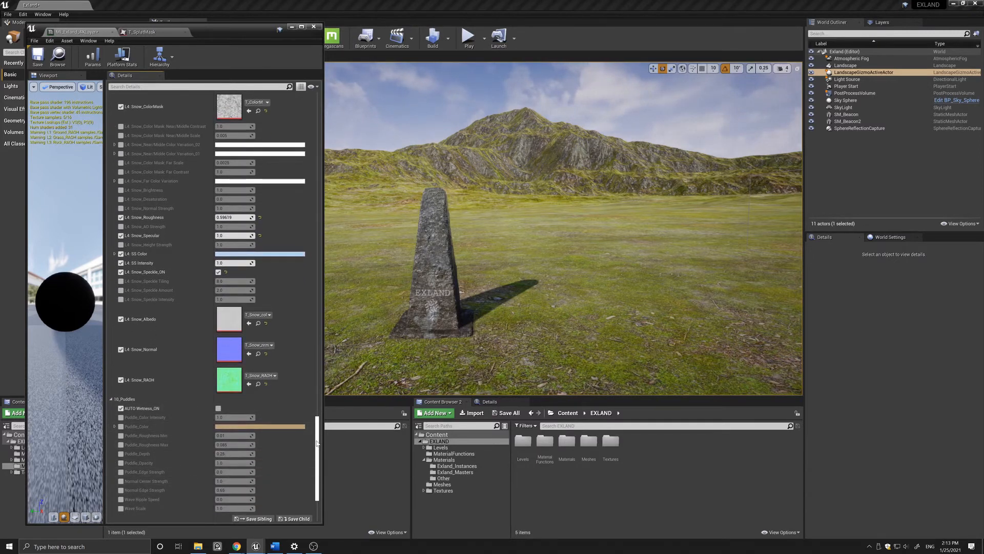
scroll("up", 3)
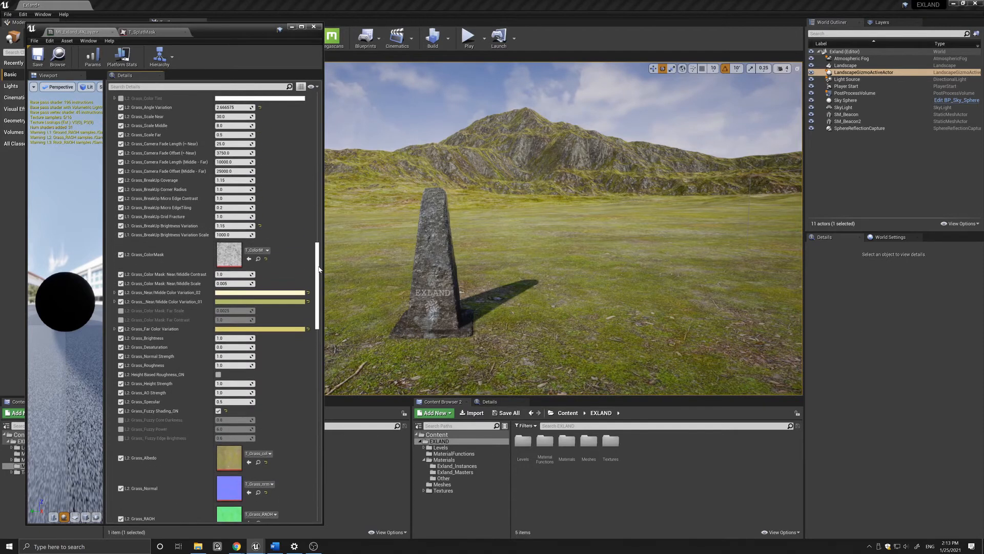
scroll("up", 3)
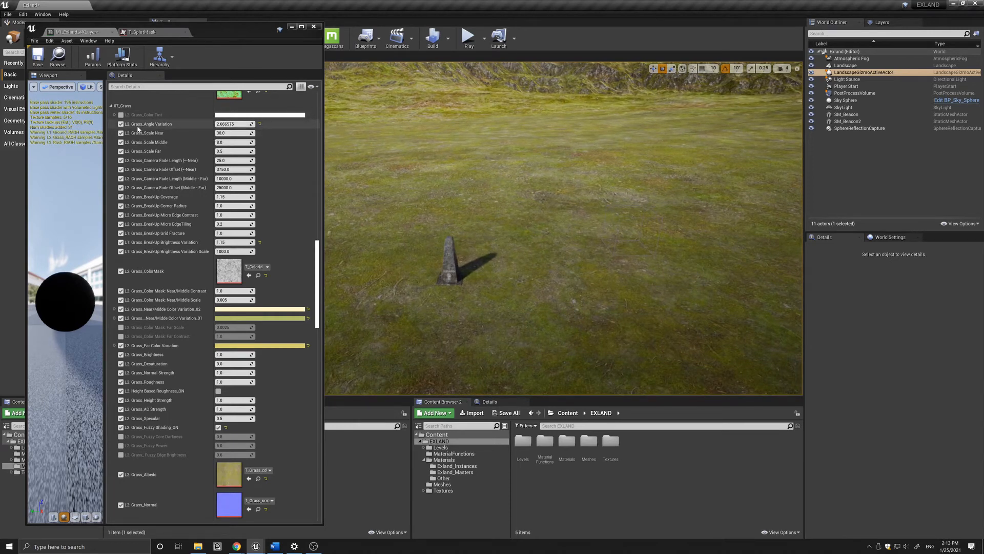
mouse_move(234, 132)
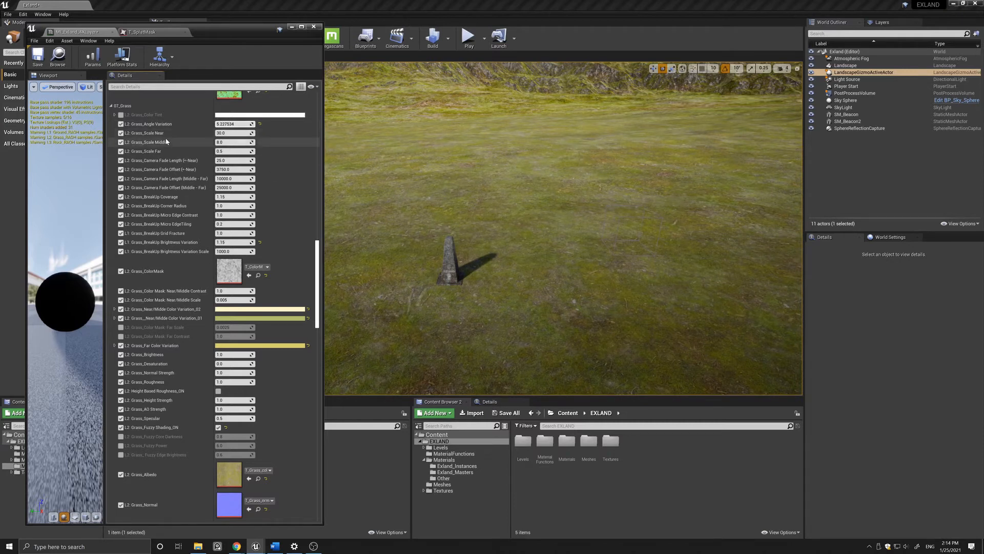
mouse_move(157, 142)
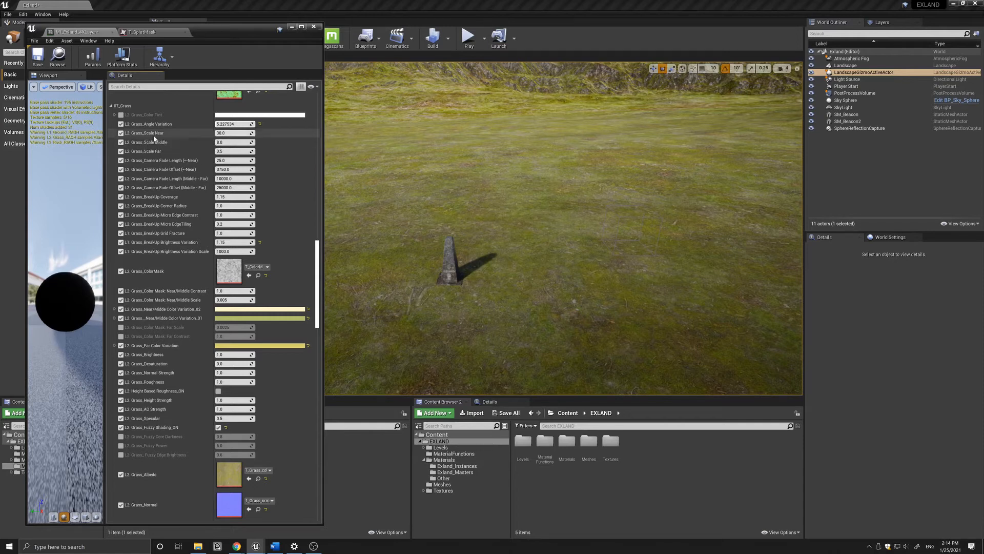
mouse_move(459, 244)
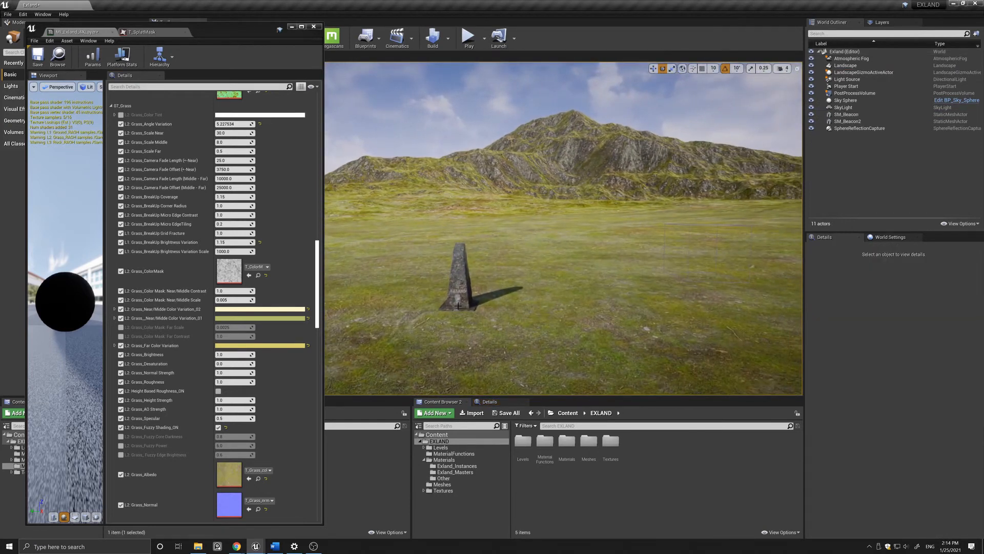
mouse_move(514, 244)
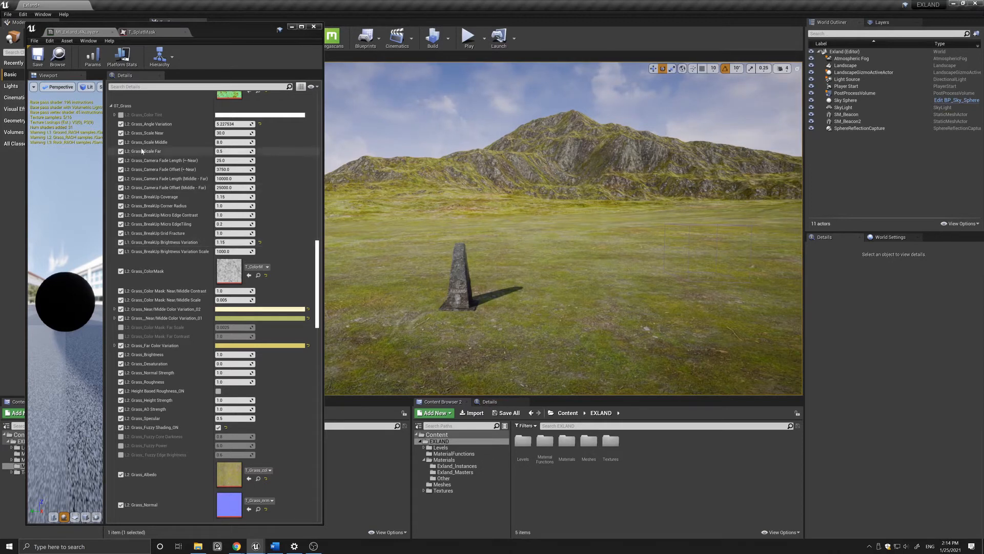
mouse_move(148, 141)
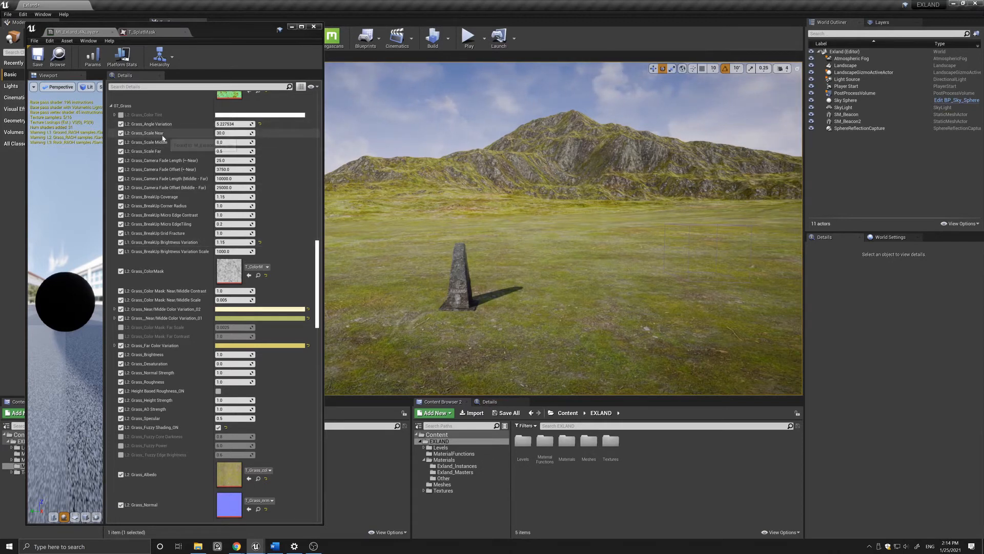
mouse_move(160, 161)
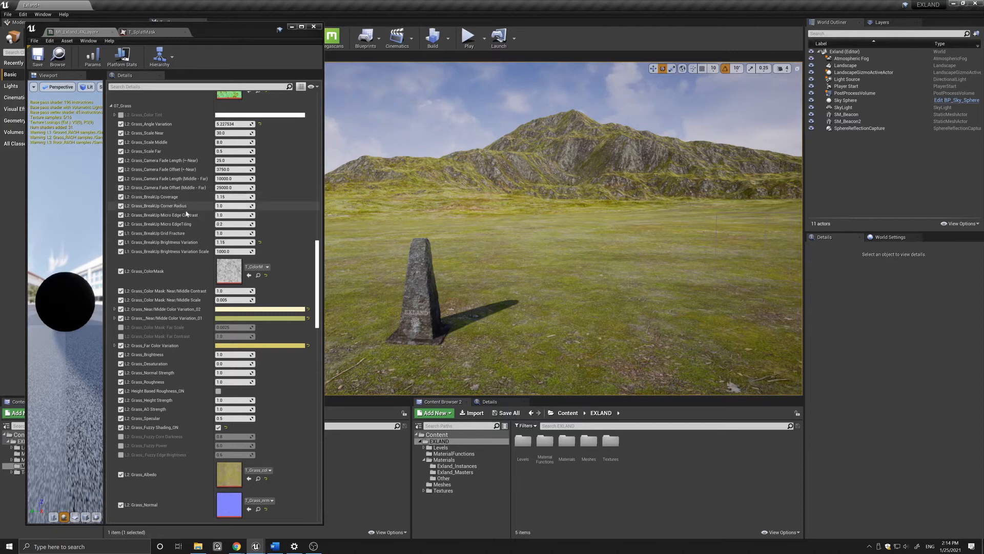
mouse_move(160, 233)
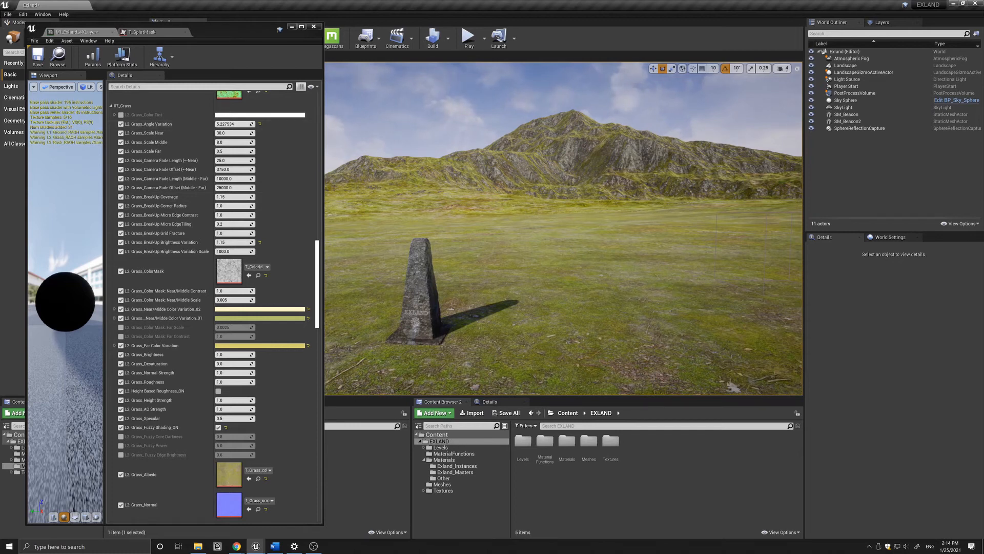
left_click(846, 65)
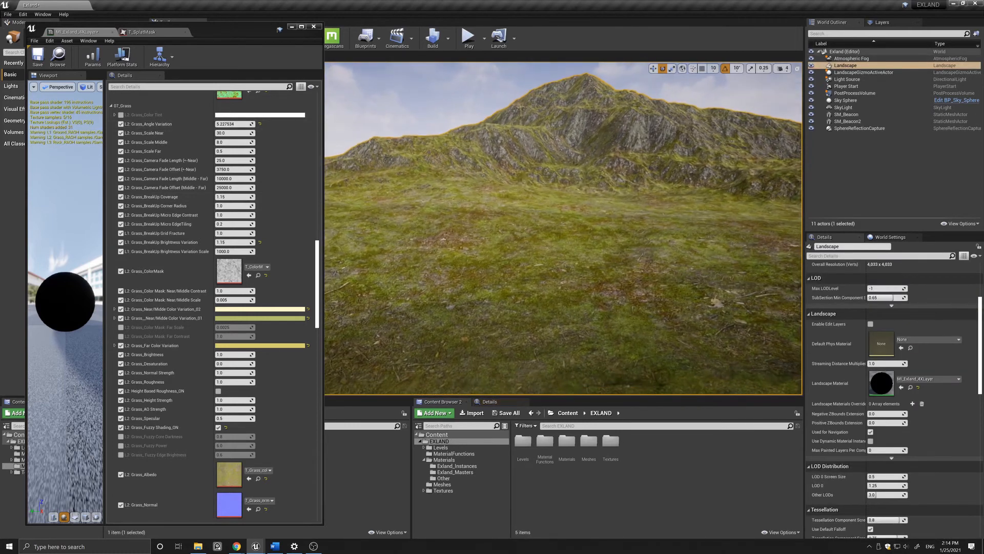
left_click(848, 114)
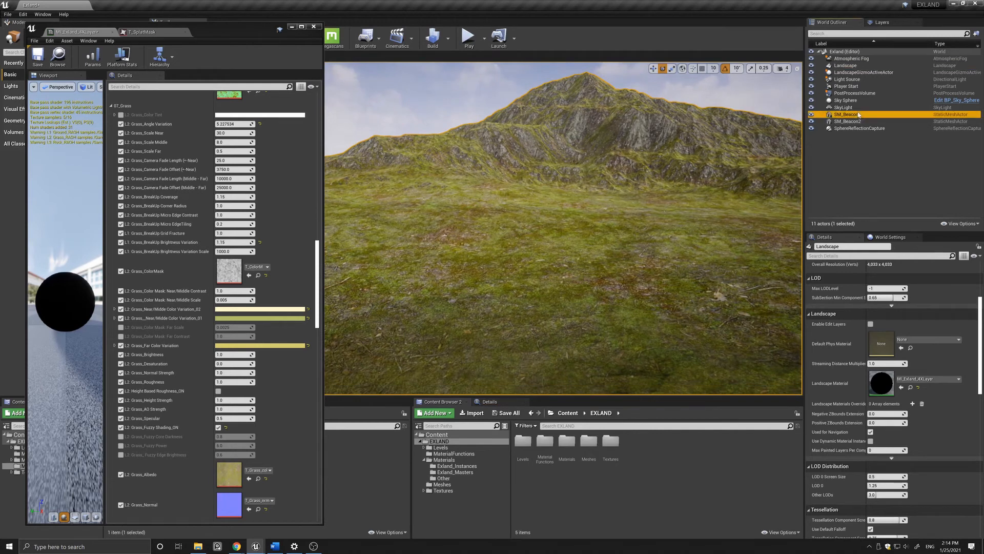
left_click(851, 114)
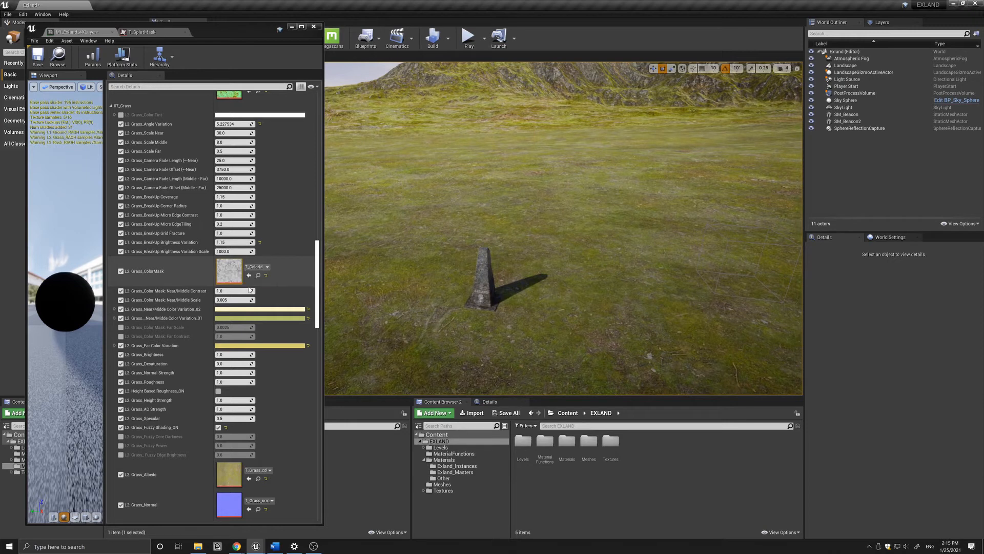
mouse_move(233, 364)
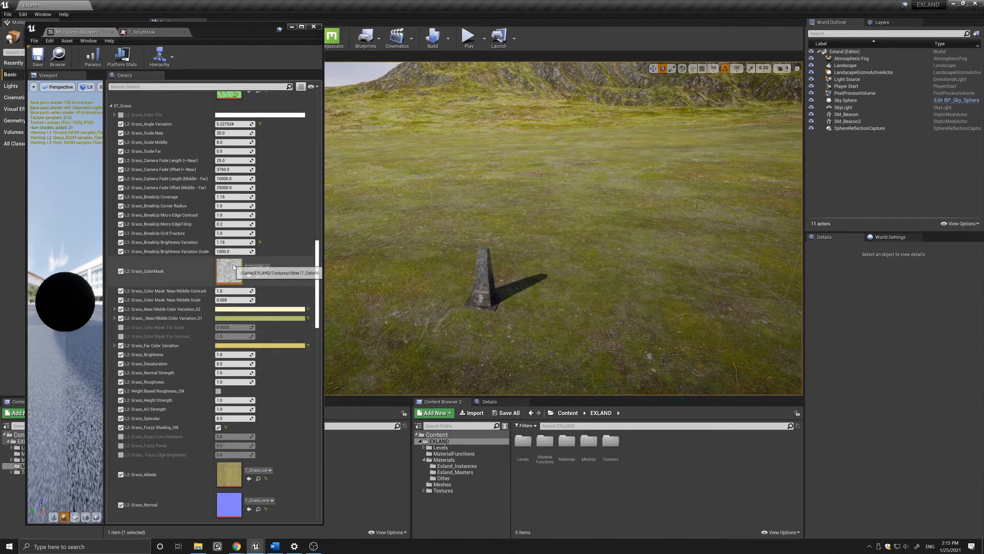
mouse_move(257, 318)
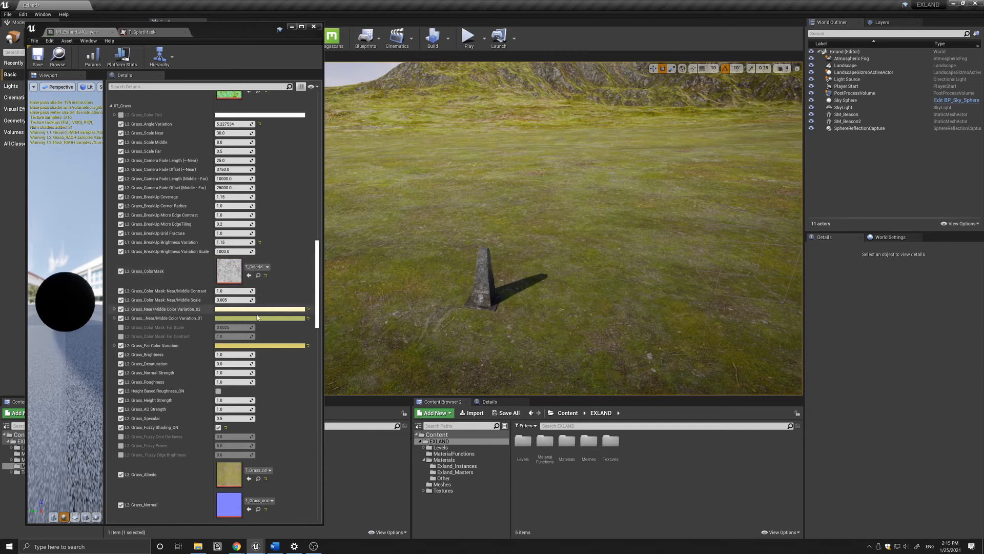
mouse_move(479, 164)
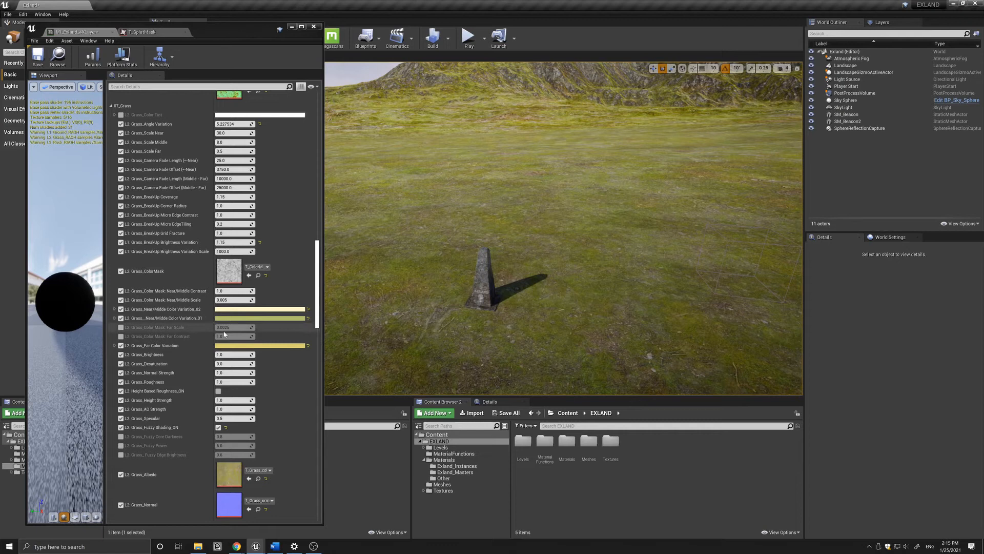
scroll("down", 3)
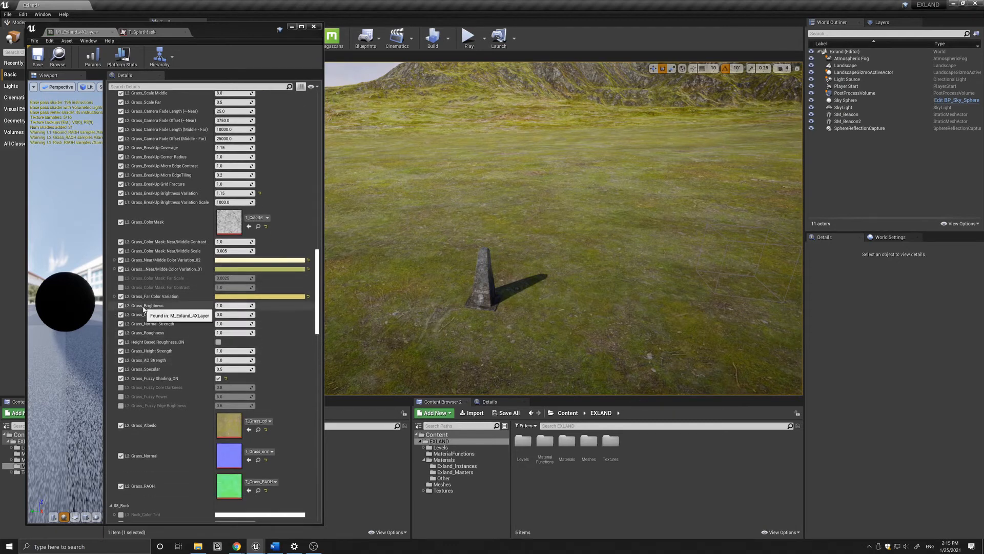
mouse_move(177, 309)
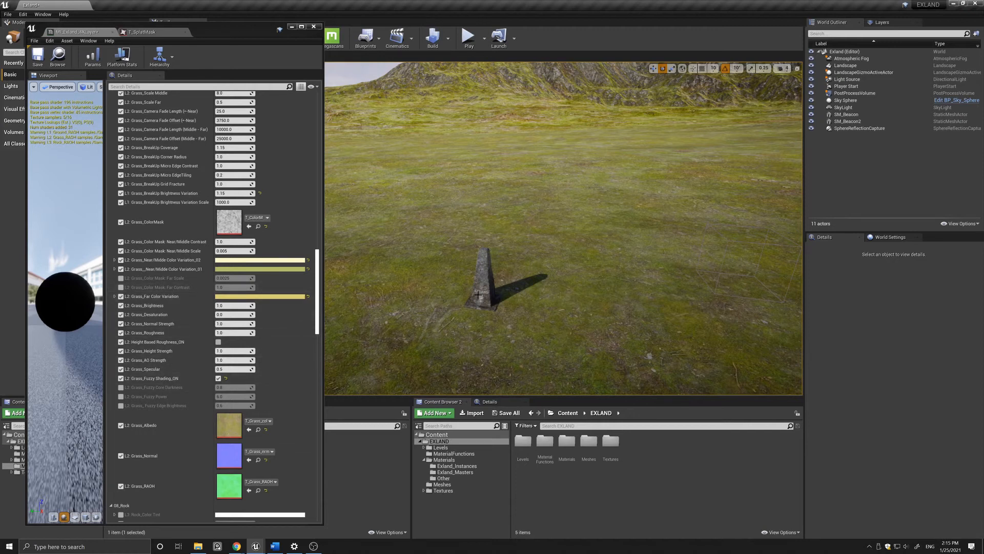
mouse_move(144, 305)
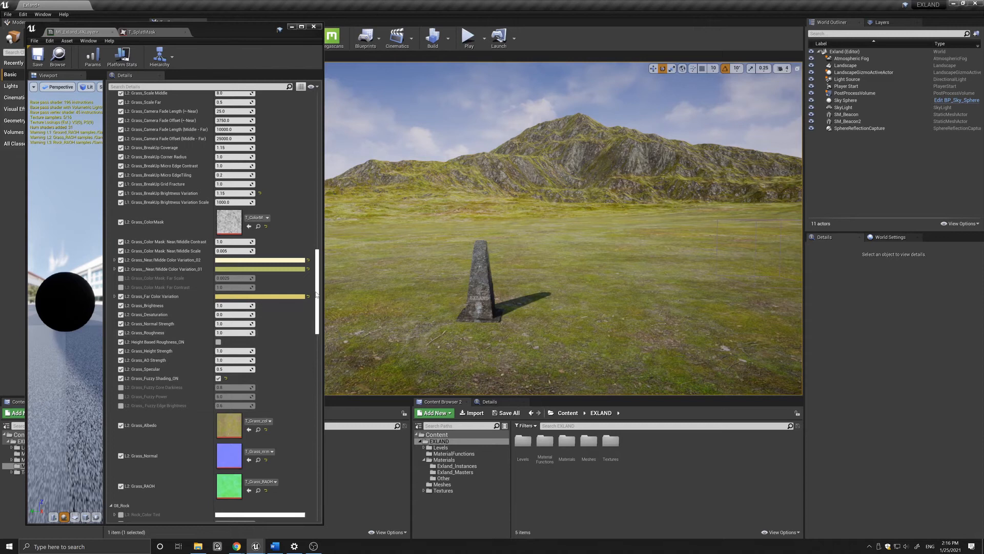
Scroll past the 08_Rock group to the 09_Snow Albedo, Normal and RADH textures
scroll("down", 3)
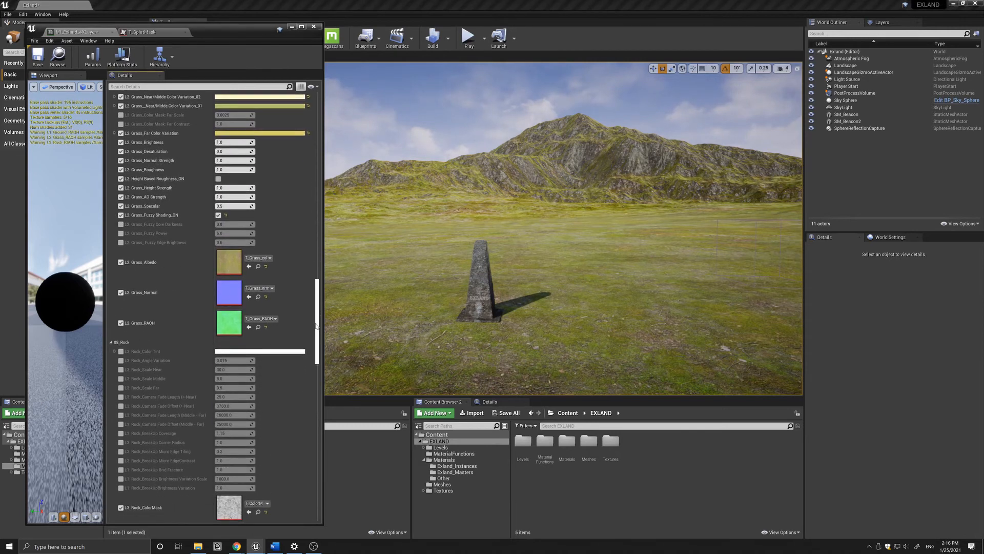
scroll("down", 3)
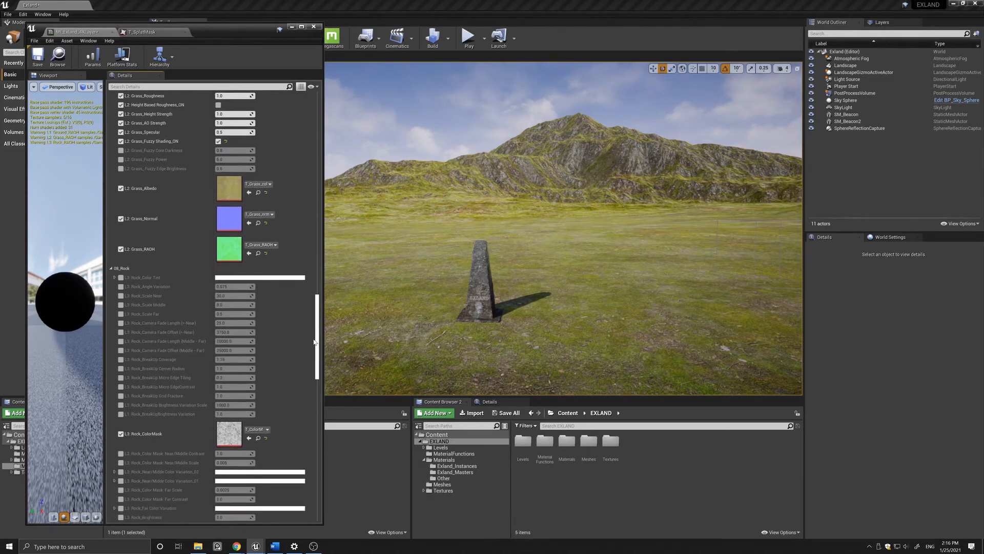
scroll("down", 3)
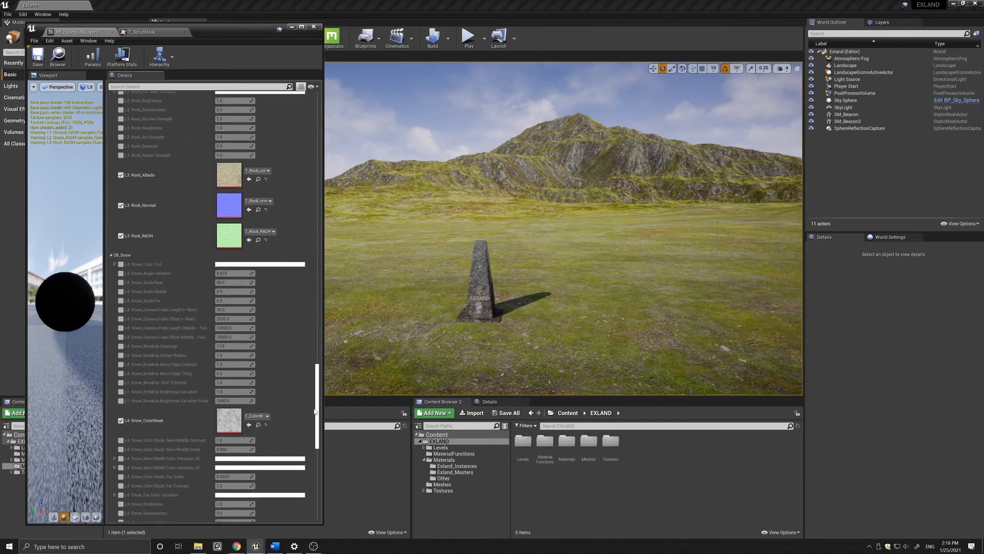
scroll("down", 3)
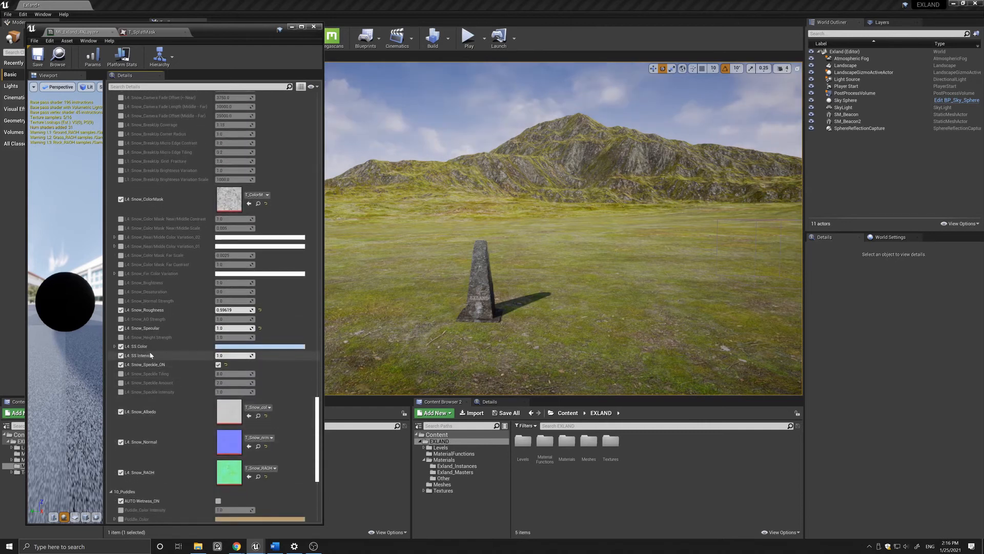
mouse_move(139, 356)
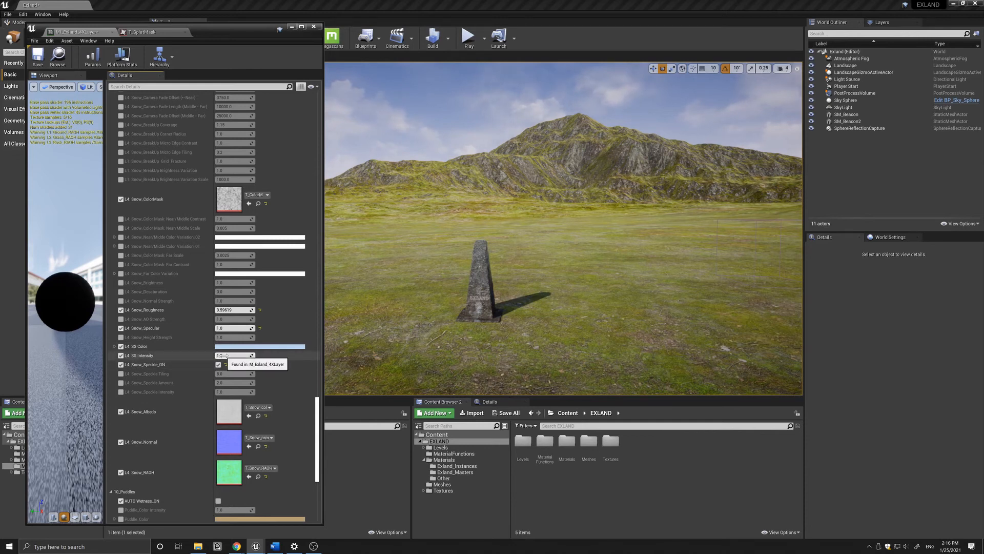
mouse_move(145, 370)
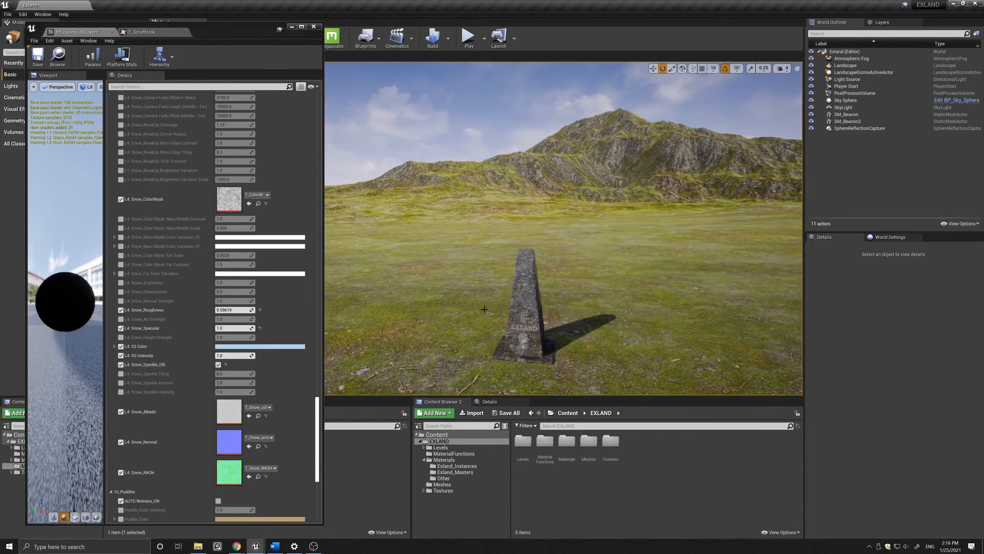
Scroll to the end of the list showing the 10_Puddles parameters and General section
scroll("down", 3)
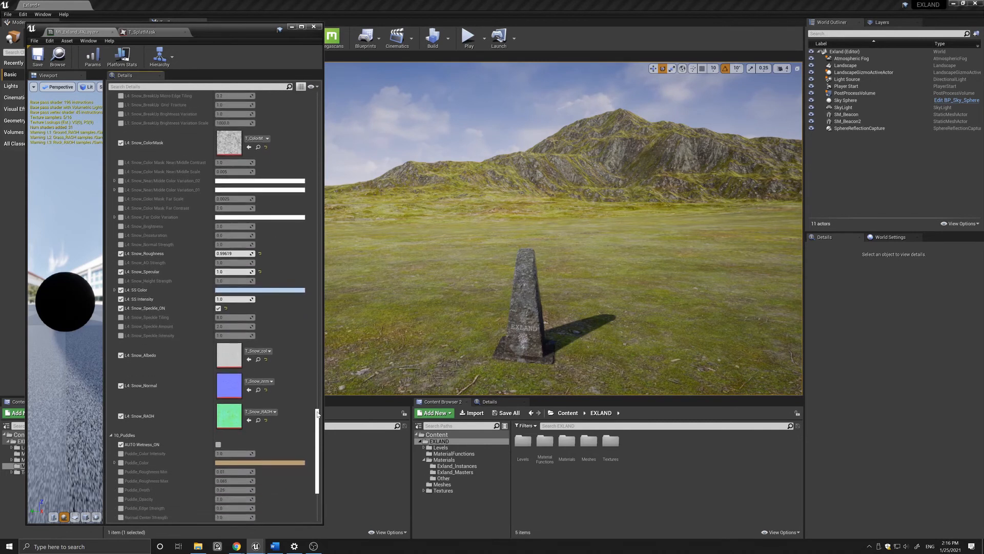
scroll("down", 3)
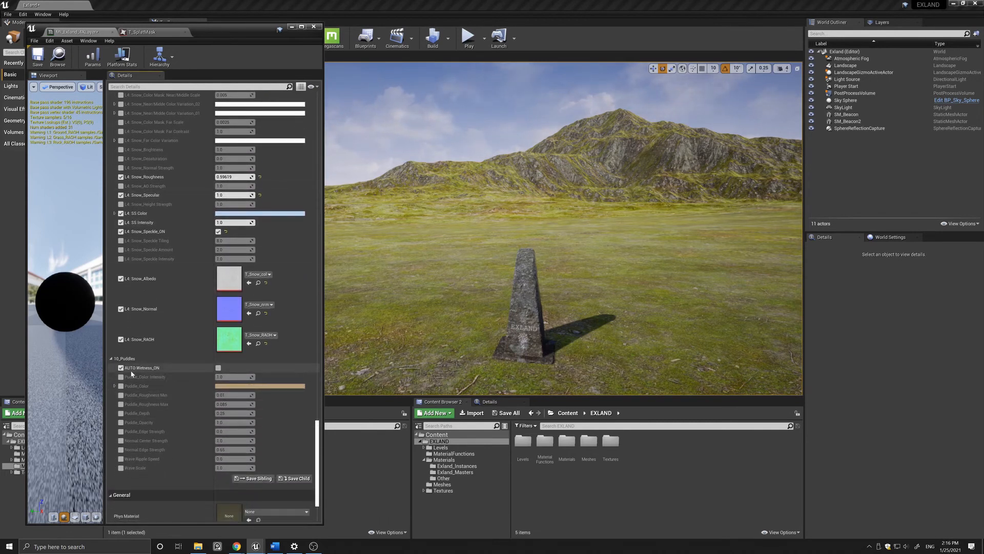
mouse_move(218, 367)
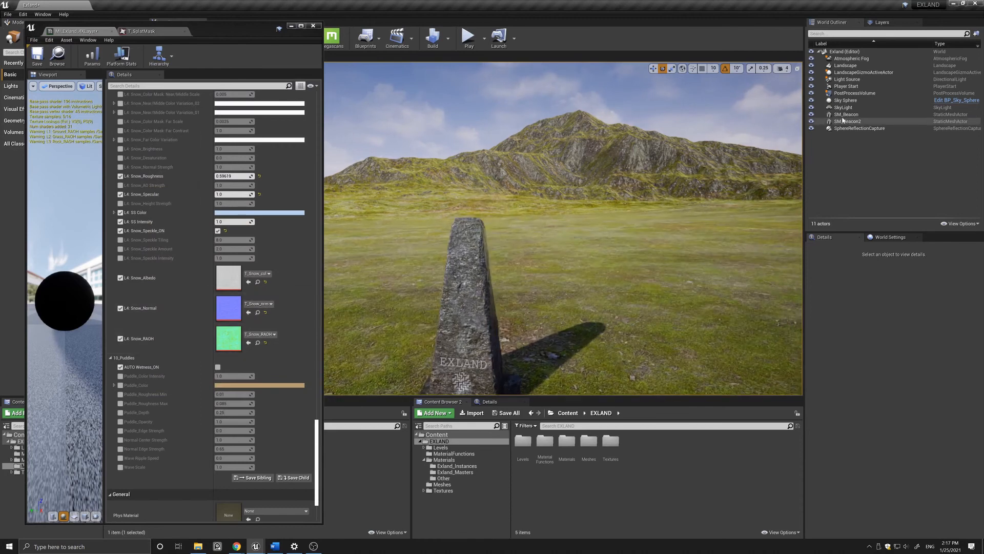
Shrink and dismiss the material instance editor, leaving the viewport over the grassy landscape
left_click(848, 121)
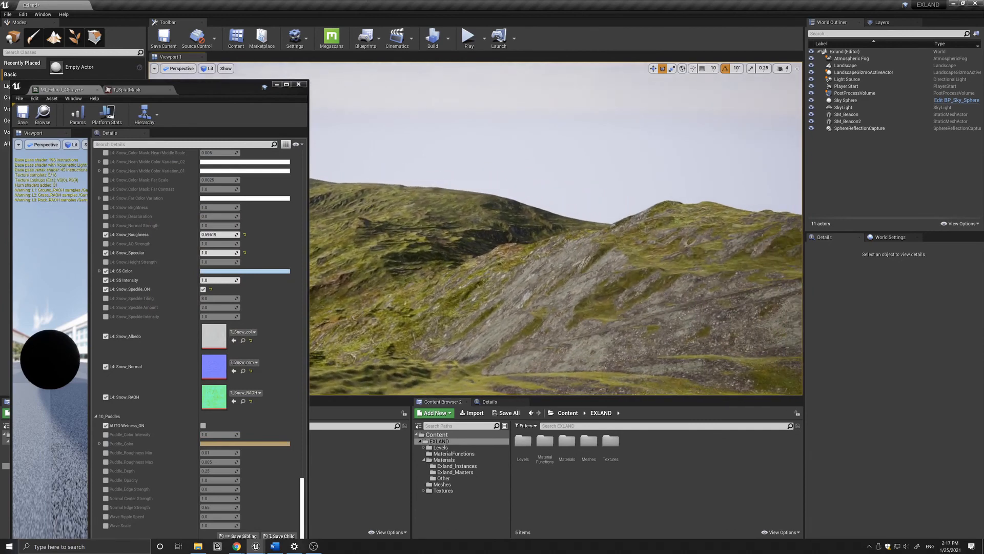
left_click(846, 114)
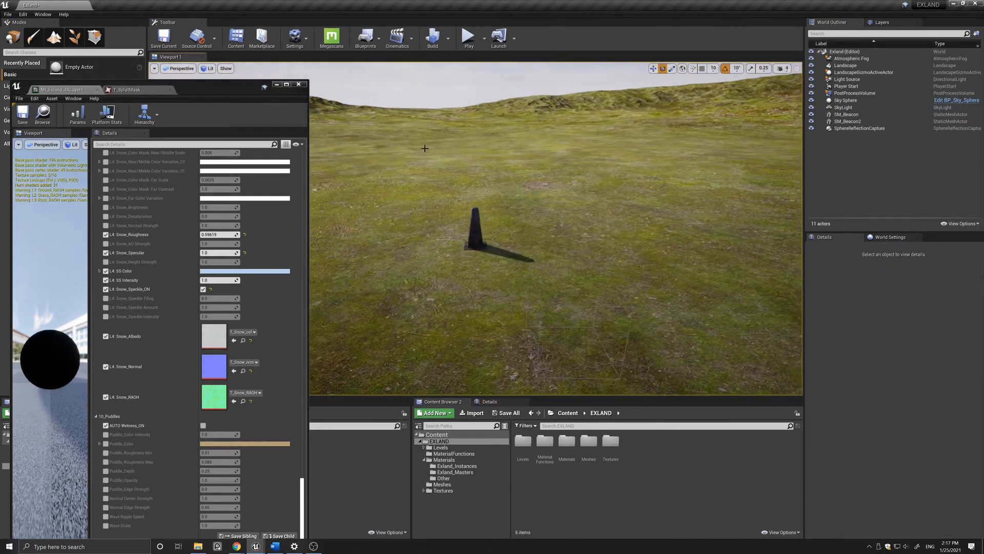
left_click(298, 85)
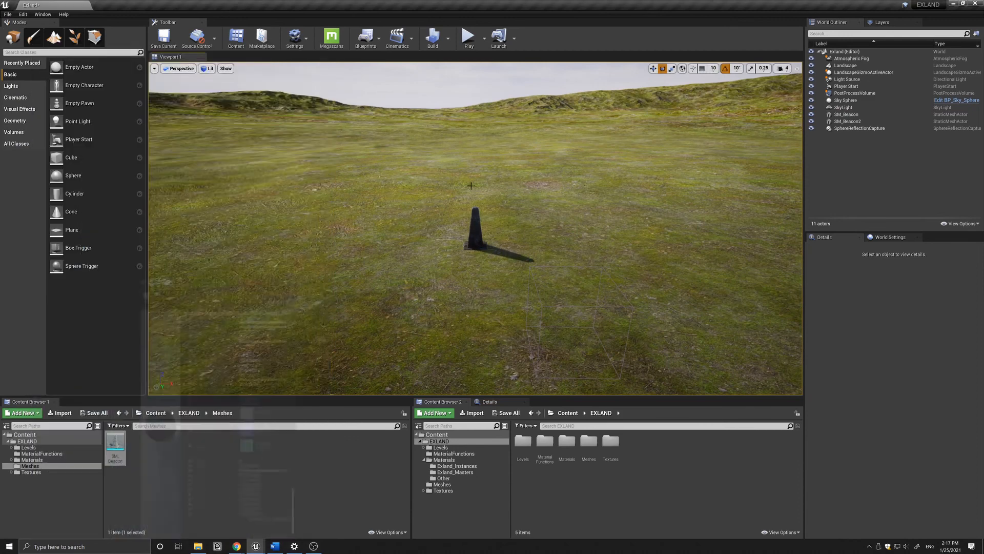